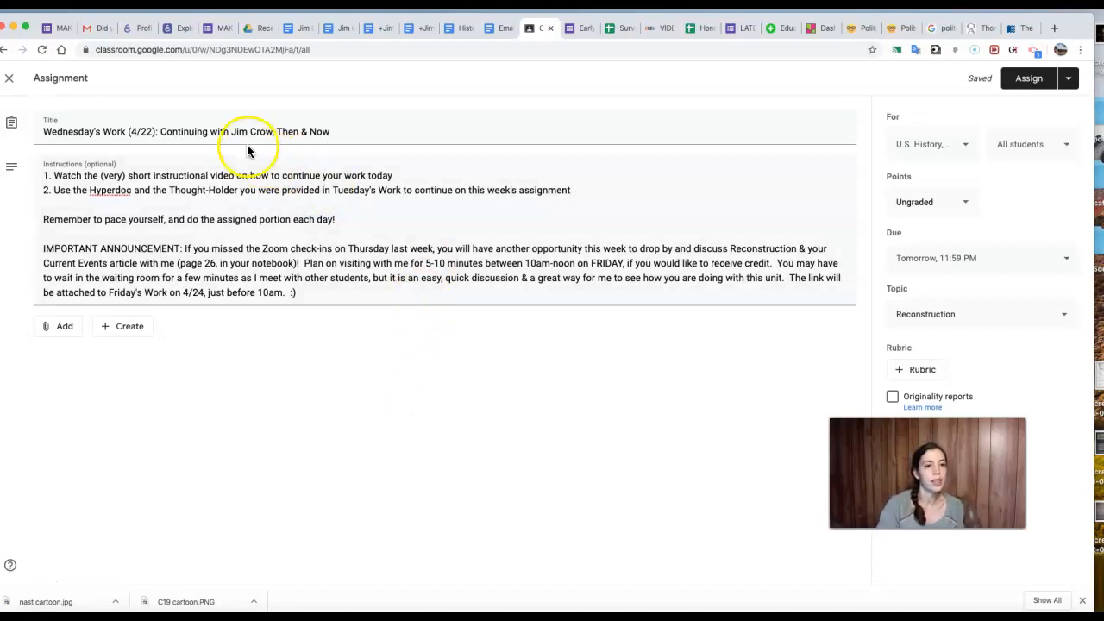
- Show the Redlining/Housing resource link in the hyperdoc and bring the purple Wednesday boxes into view
{"action": "left_click", "coordinate": [224, 131]}
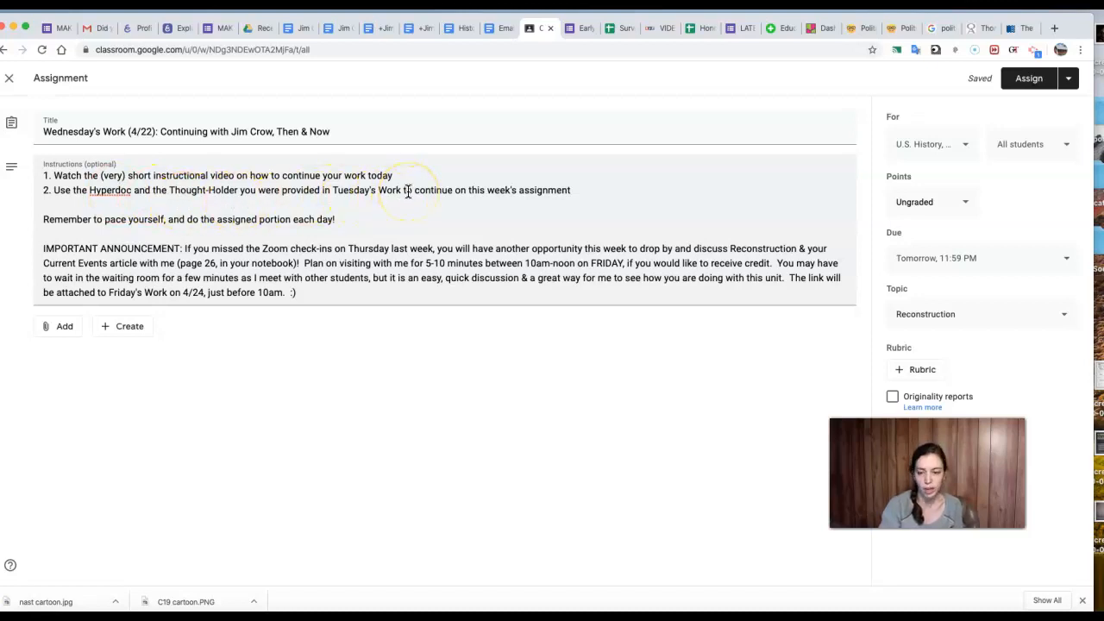
{"action": "mouse_move", "coordinate": [515, 193]}
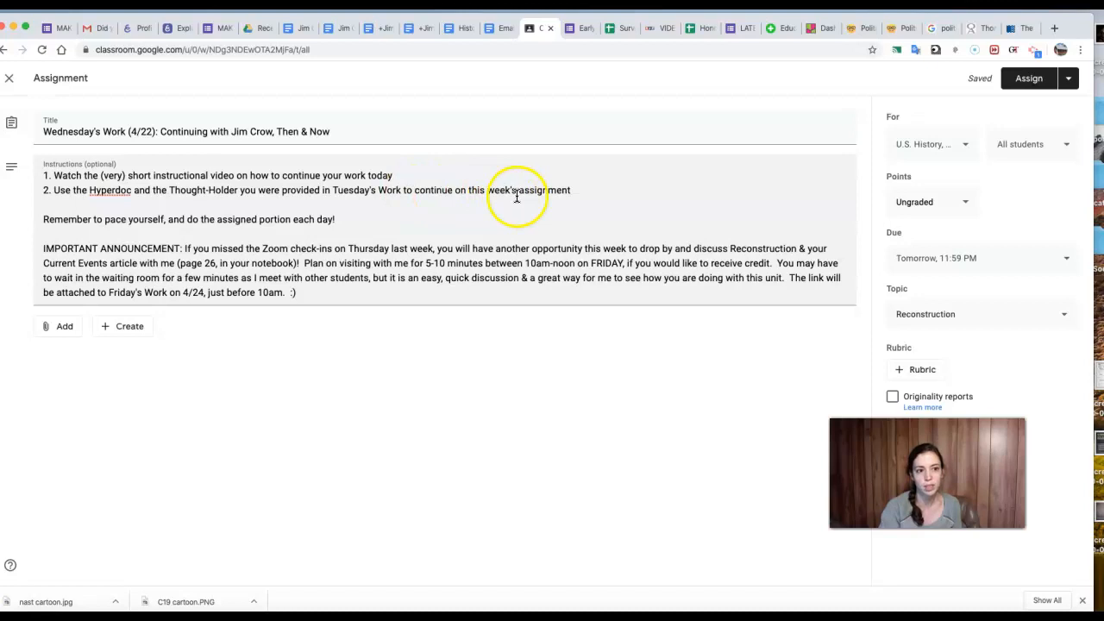
{"action": "mouse_move", "coordinate": [473, 194]}
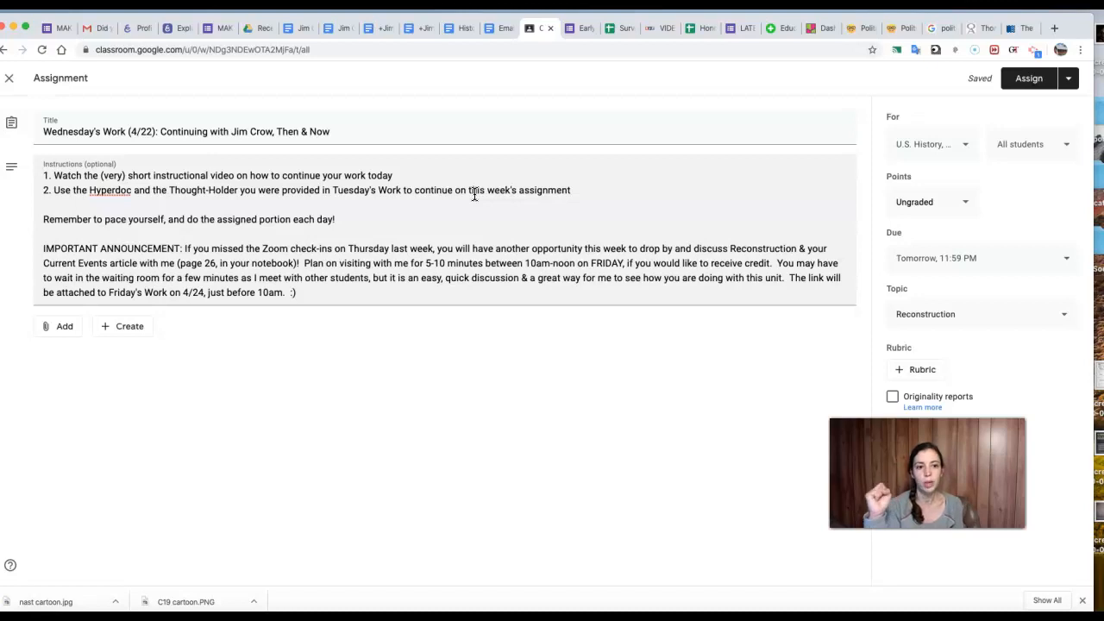
{"action": "mouse_move", "coordinate": [438, 166]}
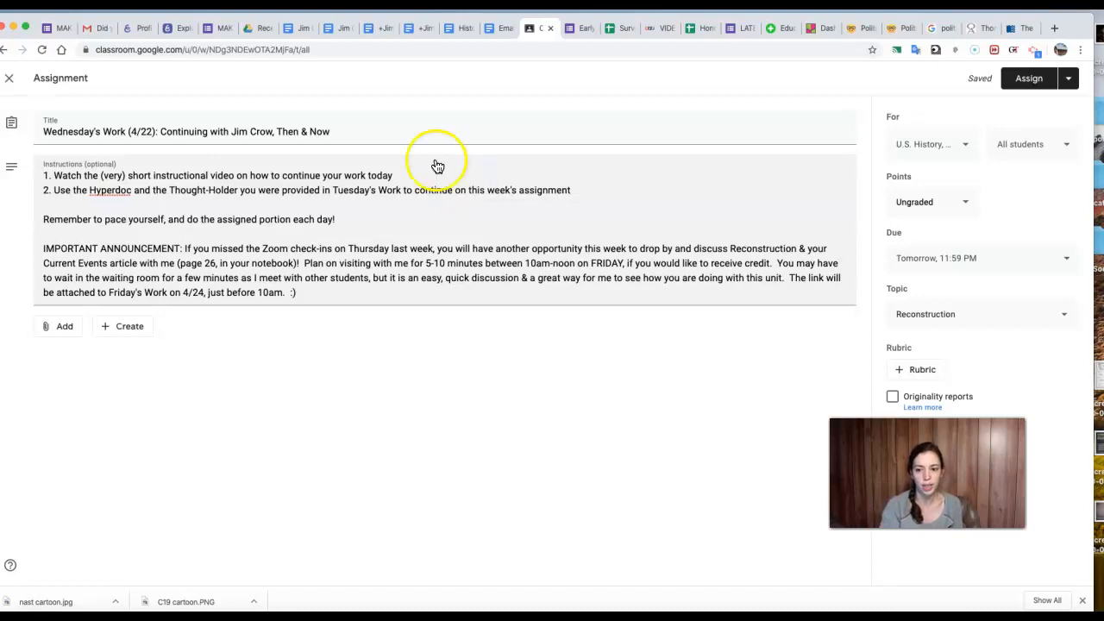
{"action": "mouse_move", "coordinate": [378, 269]}
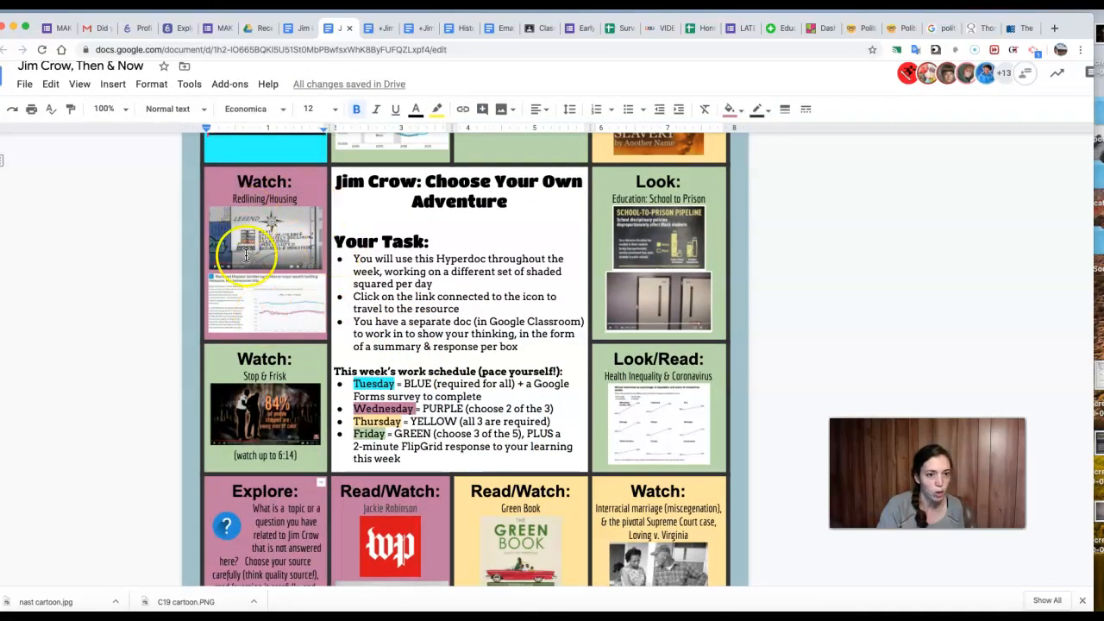
{"action": "left_click", "coordinate": [266, 251]}
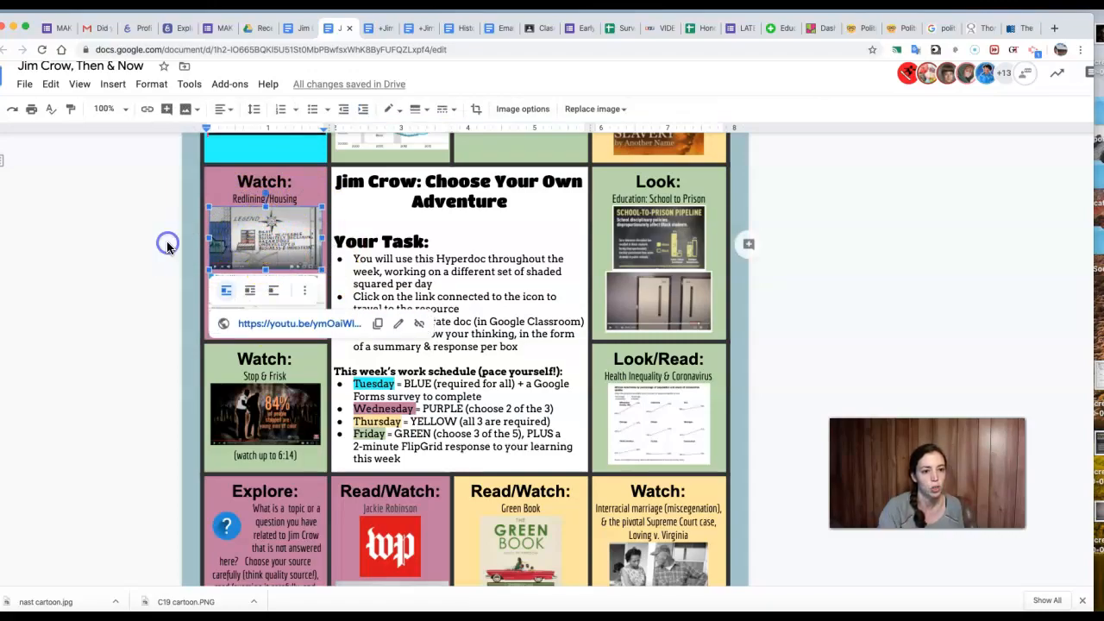
{"action": "scroll", "scroll_direction": "down", "scroll_amount": 3}
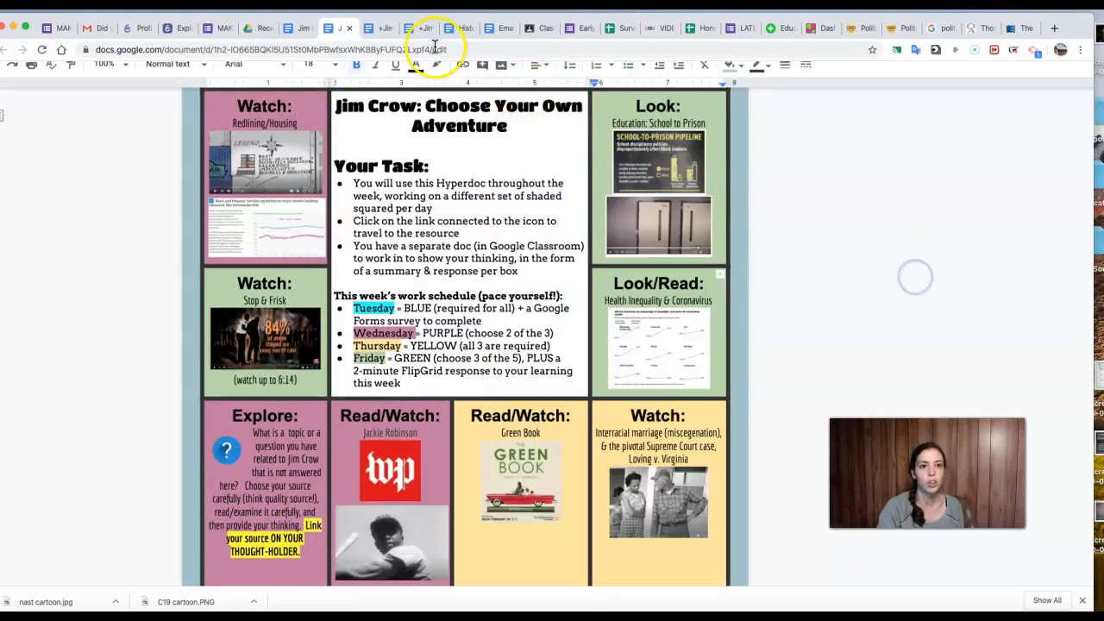
- Bring up the thought-holder doc and scroll to the Wednesday 4/22 response table
{"action": "left_click", "coordinate": [286, 28]}
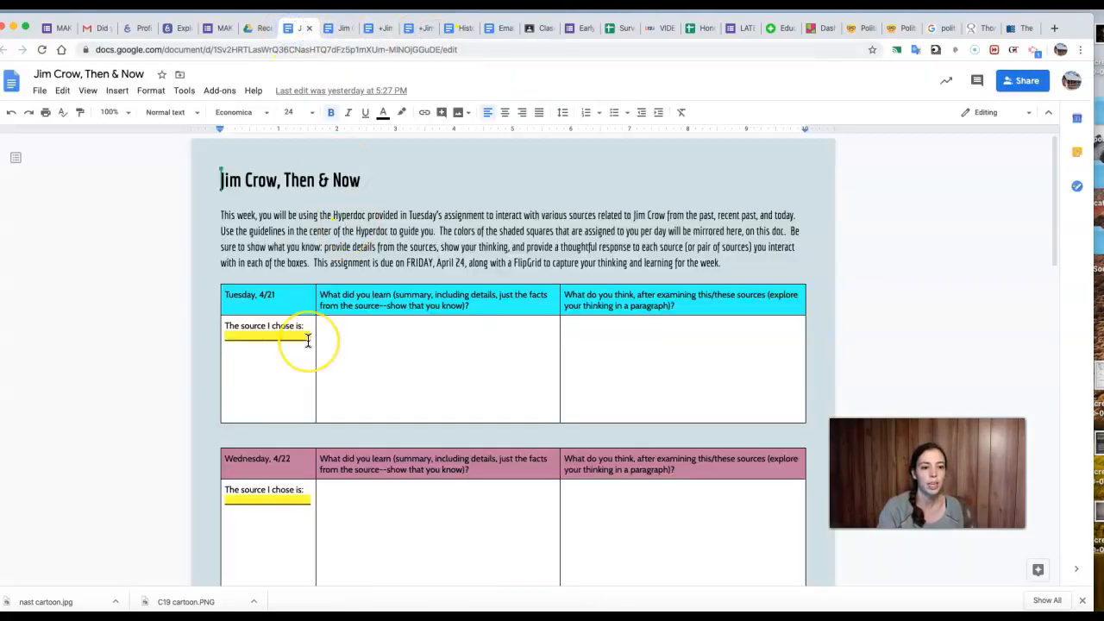
{"action": "scroll", "scroll_direction": "down", "scroll_amount": 3}
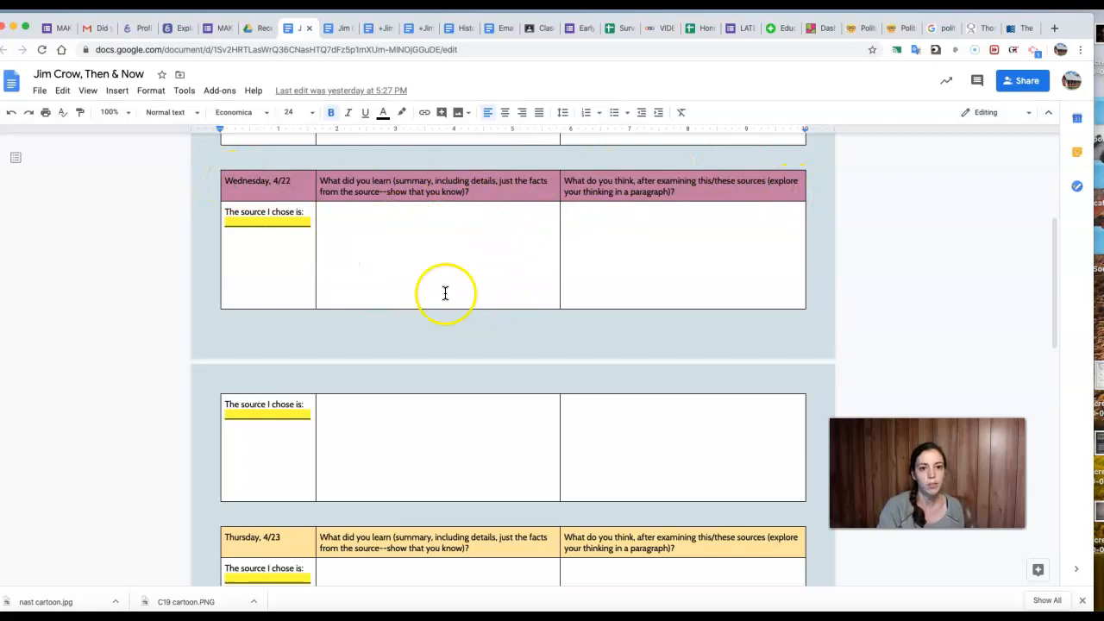
{"action": "mouse_move", "coordinate": [518, 297]}
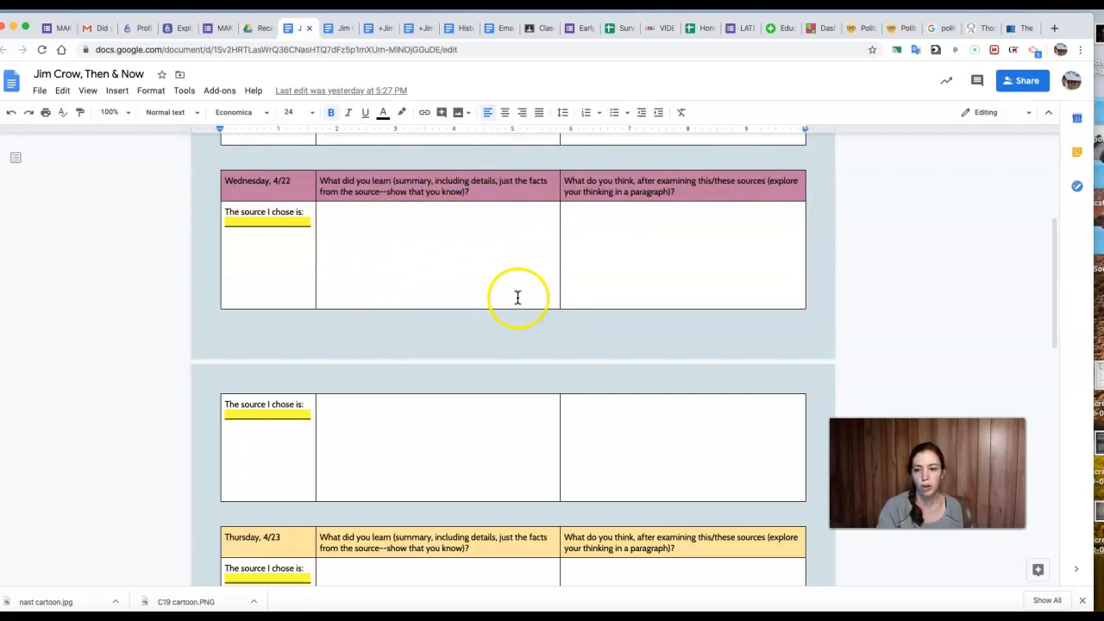
{"action": "mouse_move", "coordinate": [412, 249]}
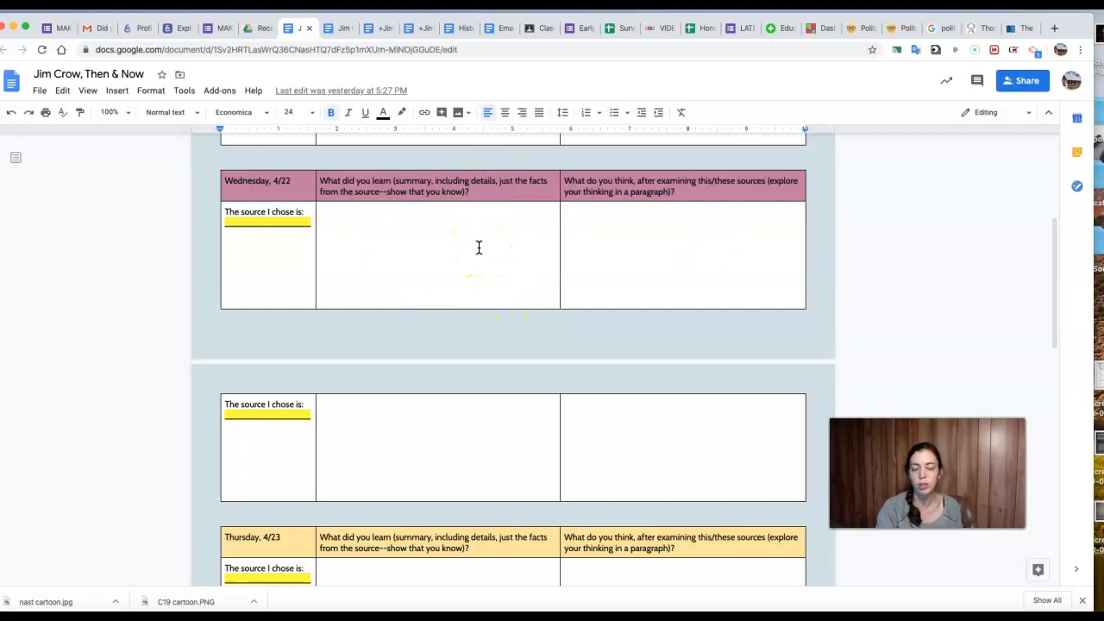
{"action": "mouse_move", "coordinate": [735, 291]}
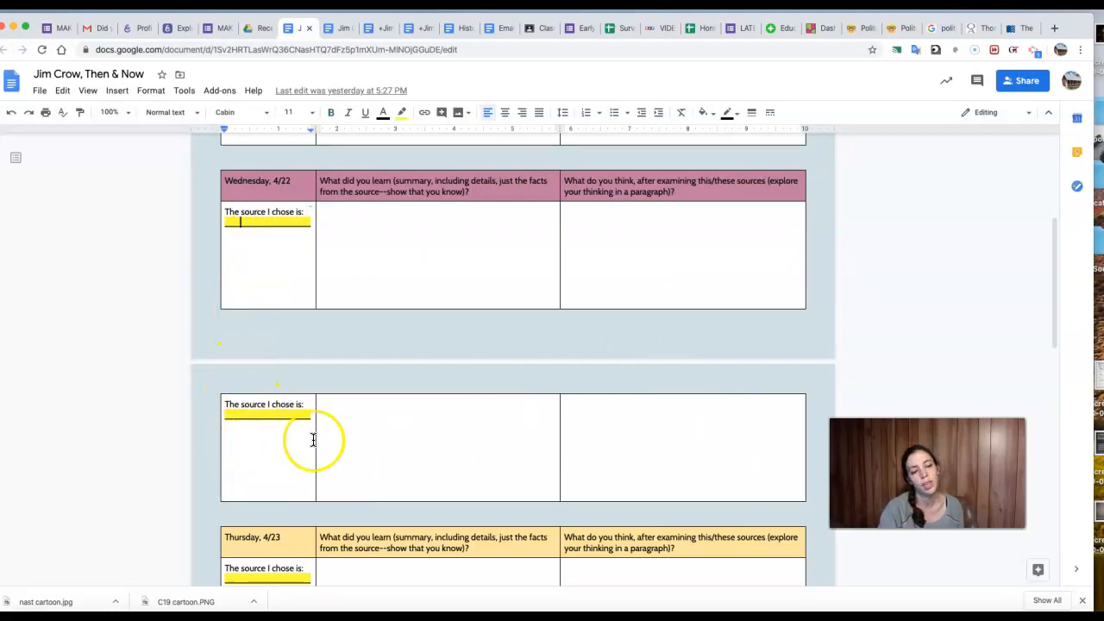
{"action": "mouse_move", "coordinate": [314, 430]}
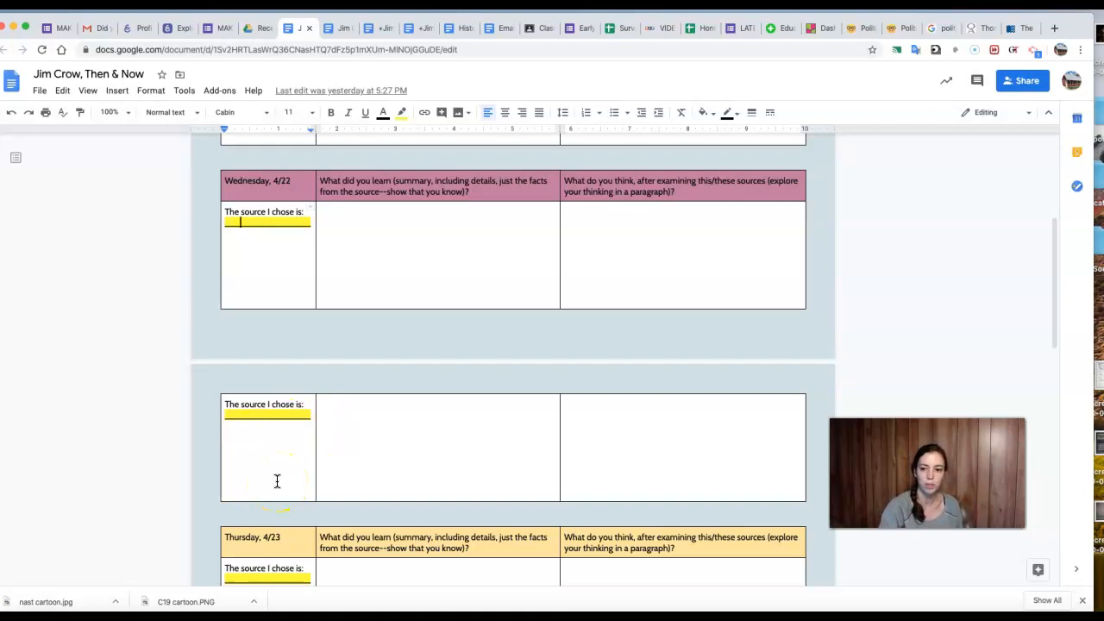
{"action": "mouse_move", "coordinate": [52, 550]}
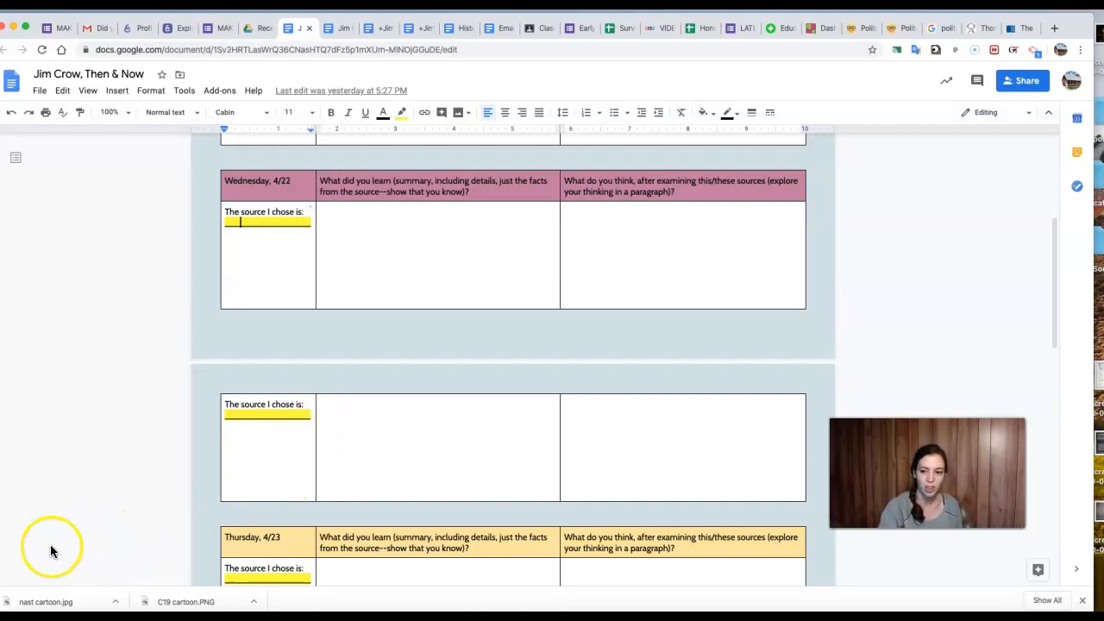